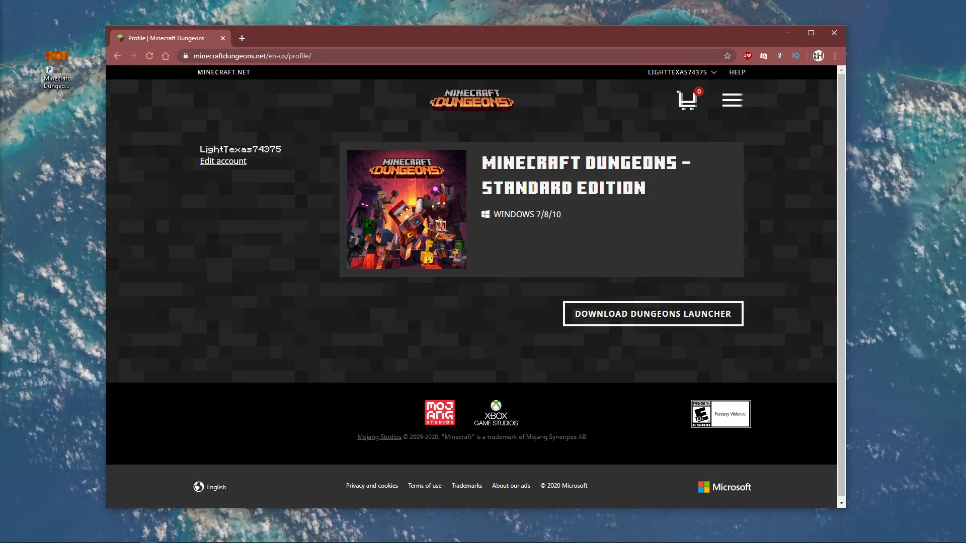
{"action": "mouse_move", "coordinate": [691, 74]}
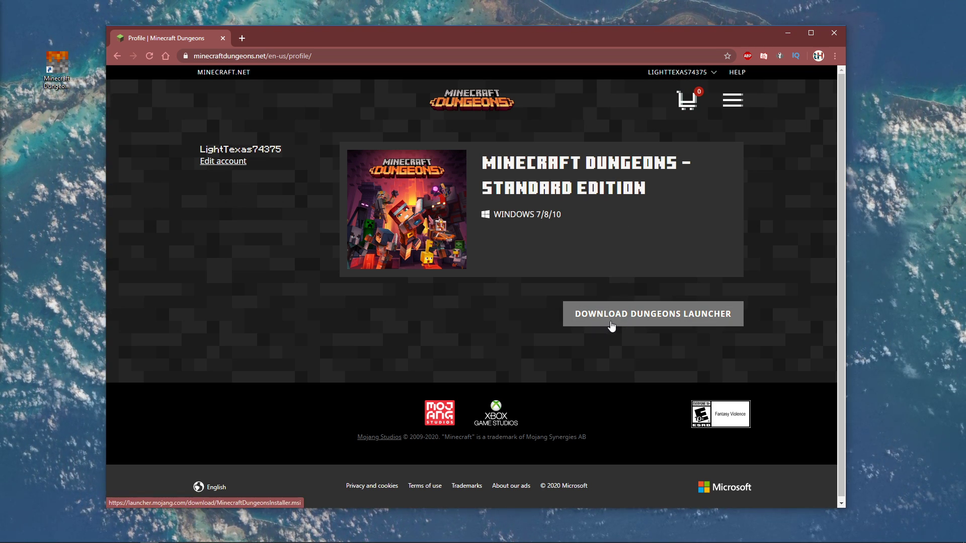
{"action": "mouse_move", "coordinate": [217, 263]}
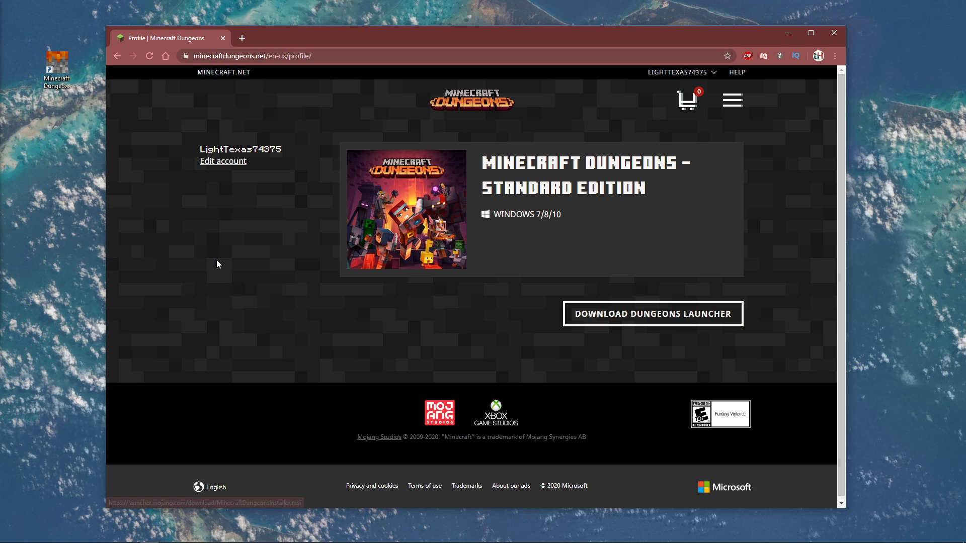
{"action": "mouse_move", "coordinate": [223, 161]}
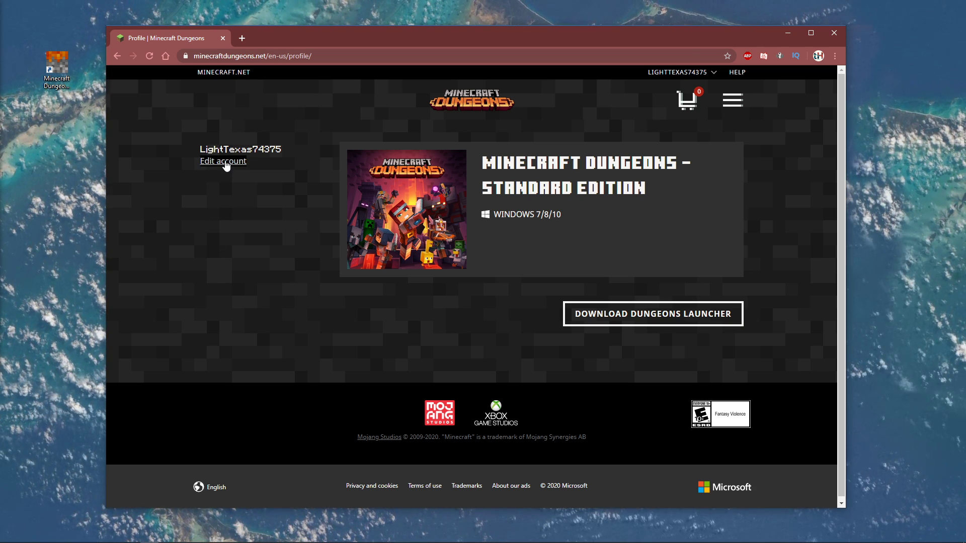
{"action": "mouse_move", "coordinate": [787, 33]}
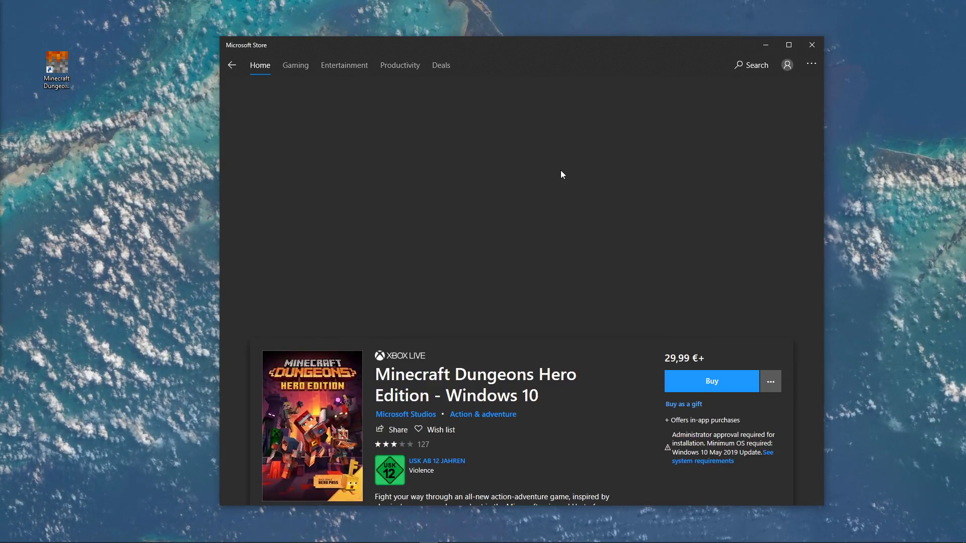
Step: Leave the Minecraft Dungeons Hero Edition Store page for the AppData Temp folder
{"action": "left_click", "coordinate": [8, 535]}
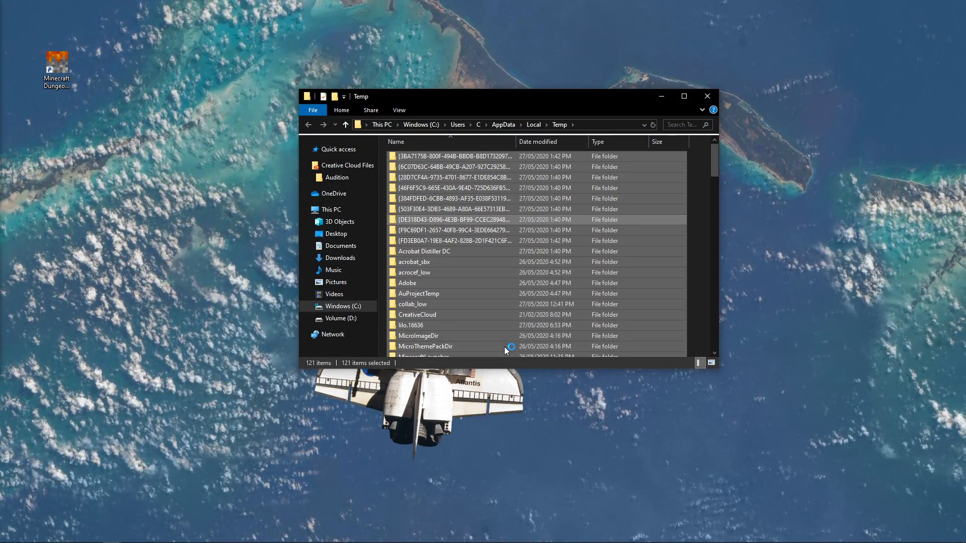
Step: Select all items in AppData\Local\Temp, delete them, and skip files still in use
{"action": "key", "text": "ctrl+a"}
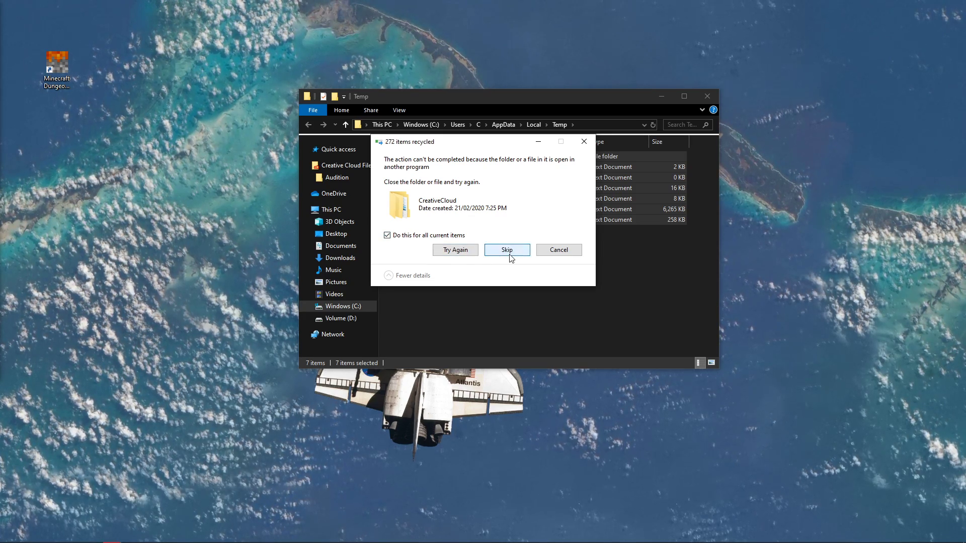
{"action": "left_click", "coordinate": [506, 249]}
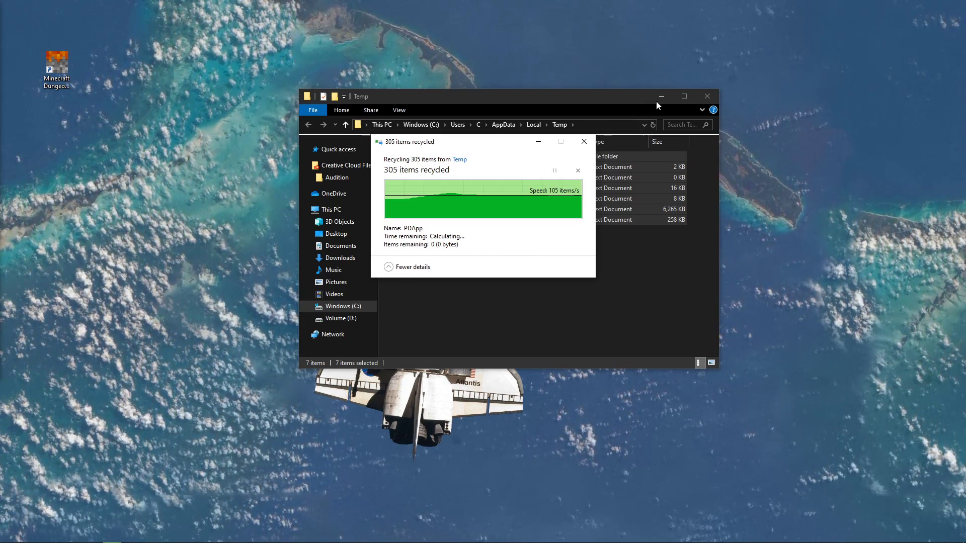